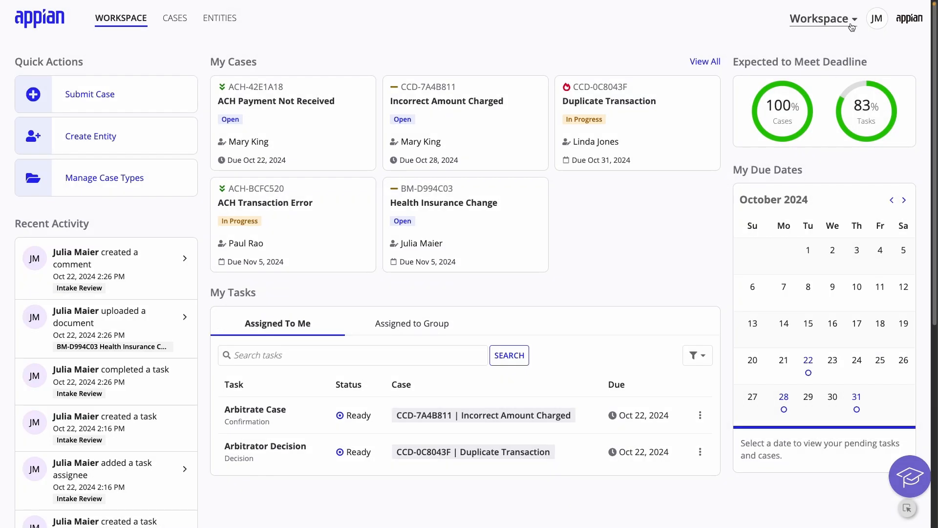
Switch to Process HQ and scroll through its home page of data and reports
click(822, 18)
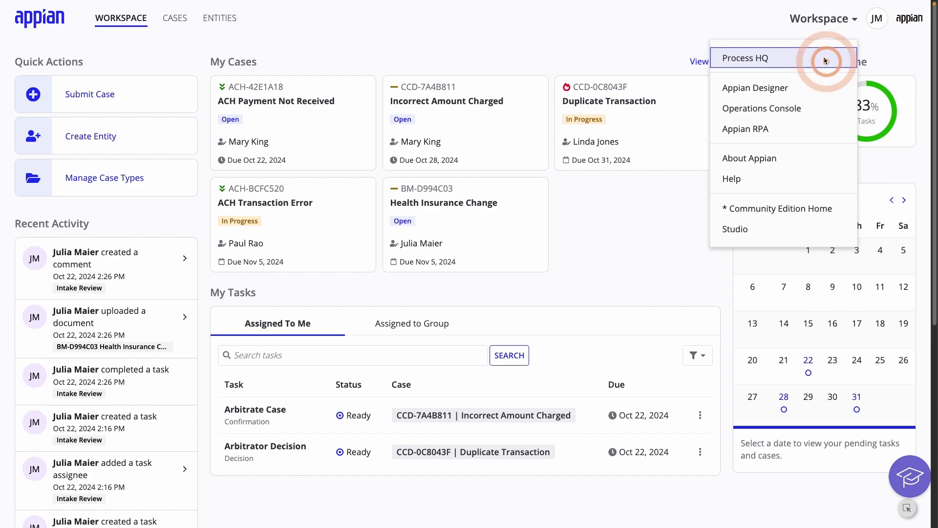
click(746, 59)
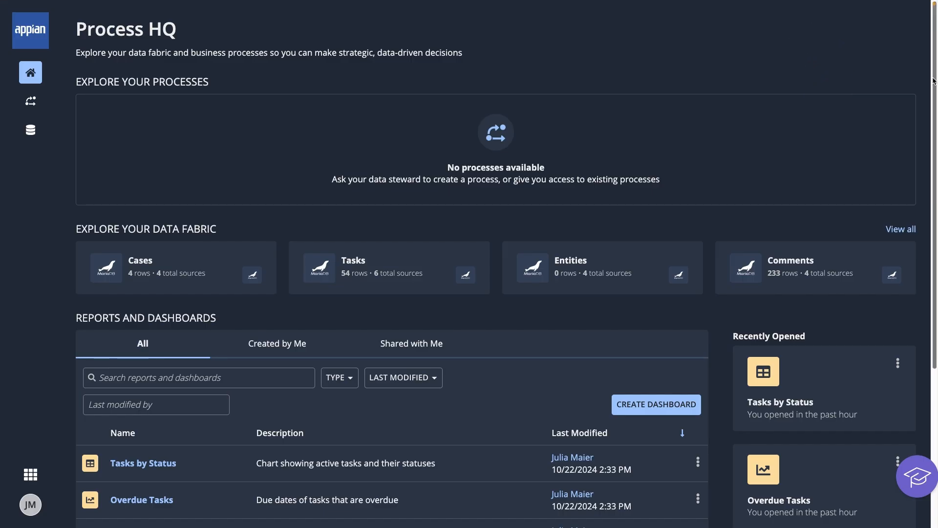
scroll(down, 3)
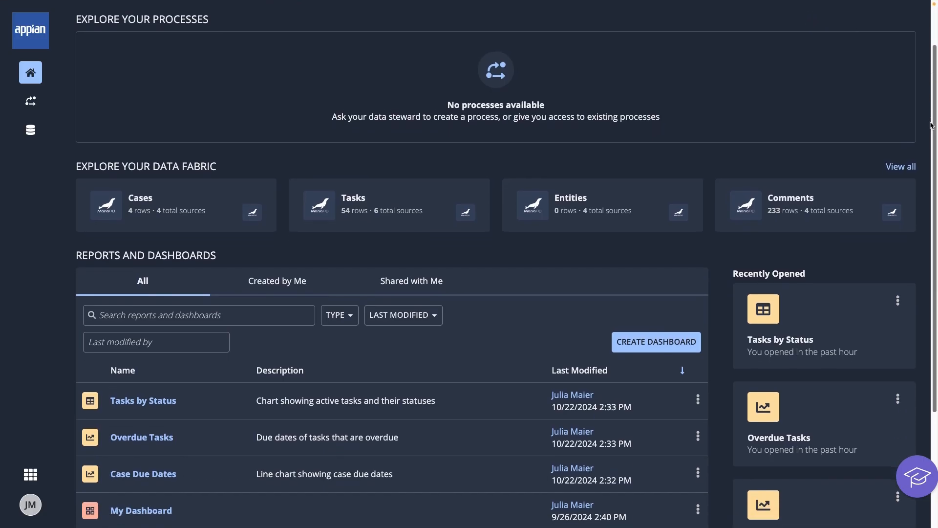
scroll(down, 3)
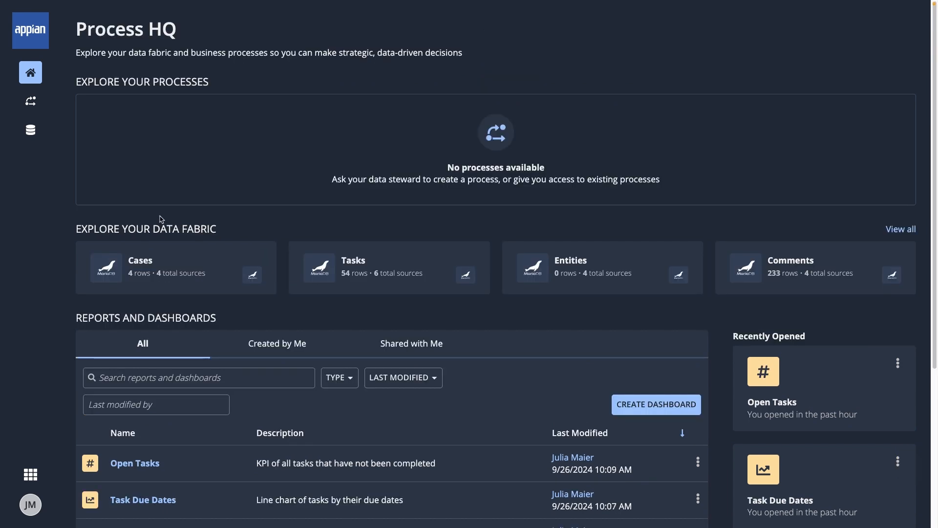
mouse_move(30, 130)
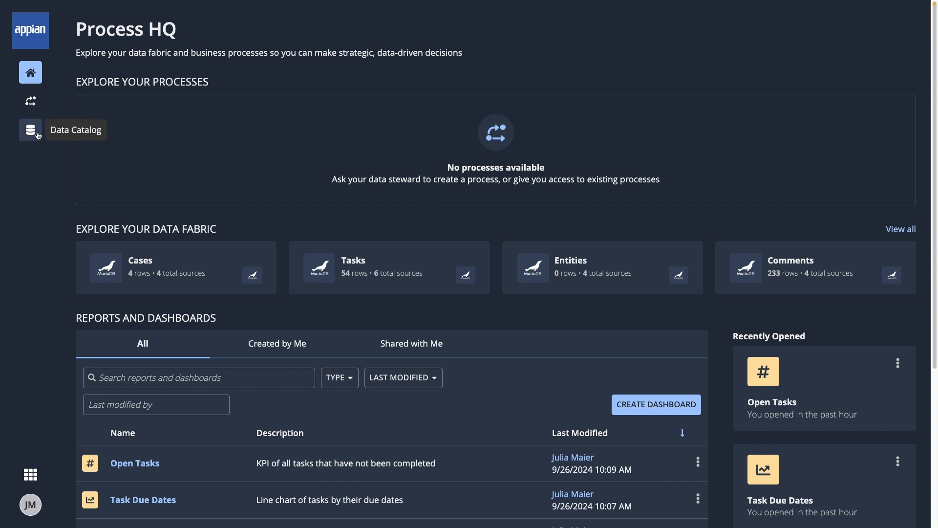
Open Data Catalog, glance at Guided Experience, then view the second page of datasets
click(30, 131)
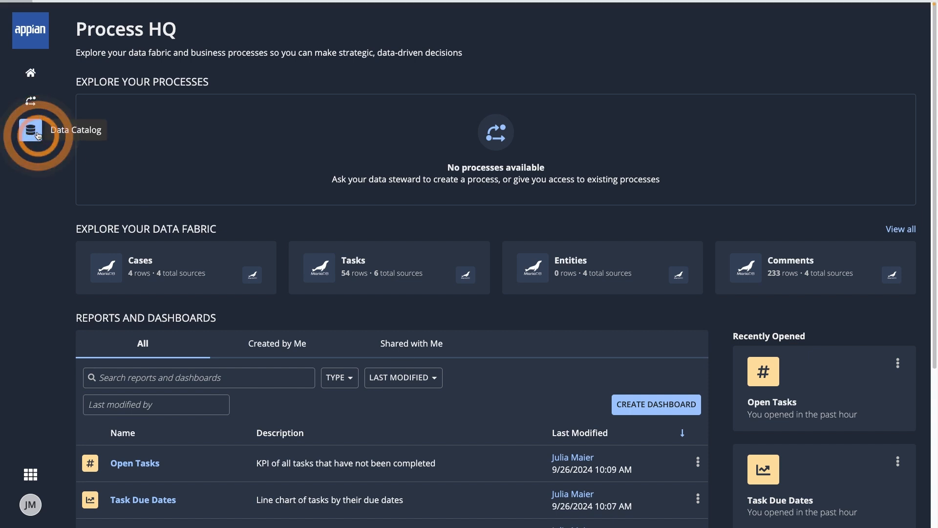
click(30, 130)
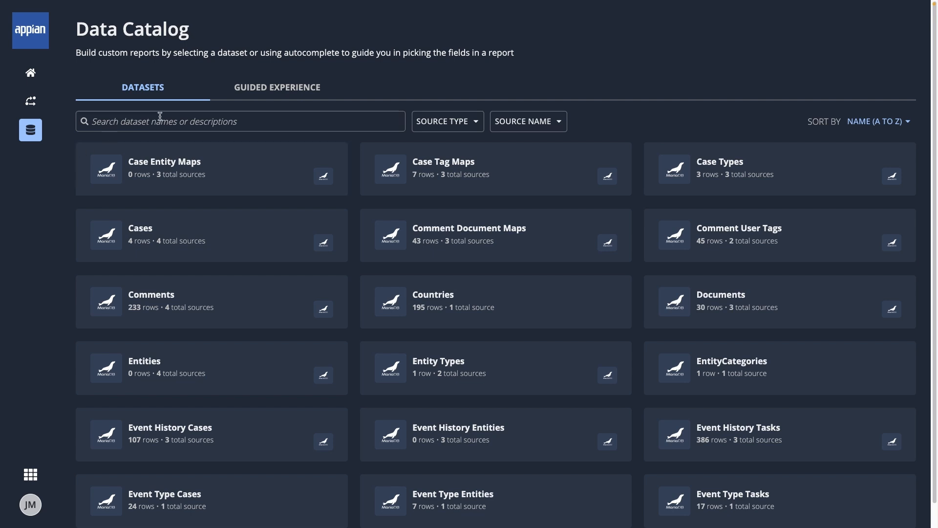
click(277, 87)
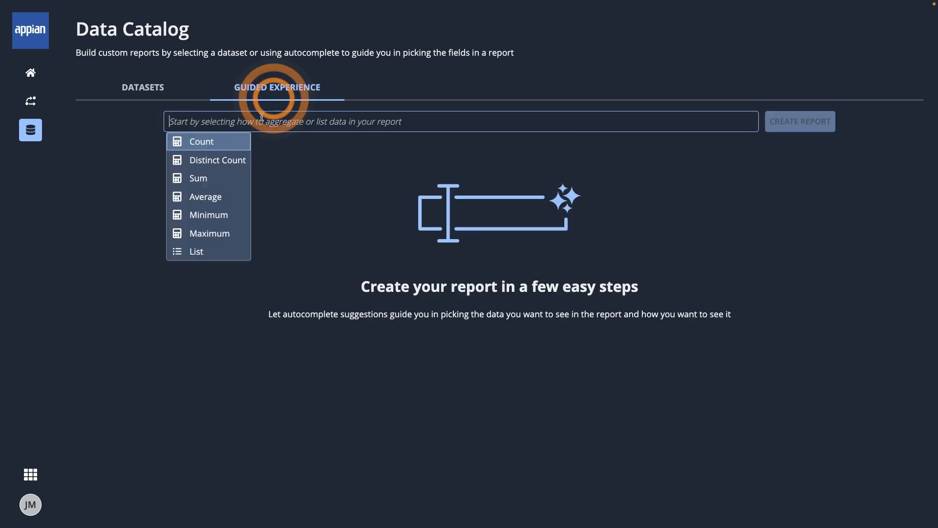
click(201, 141)
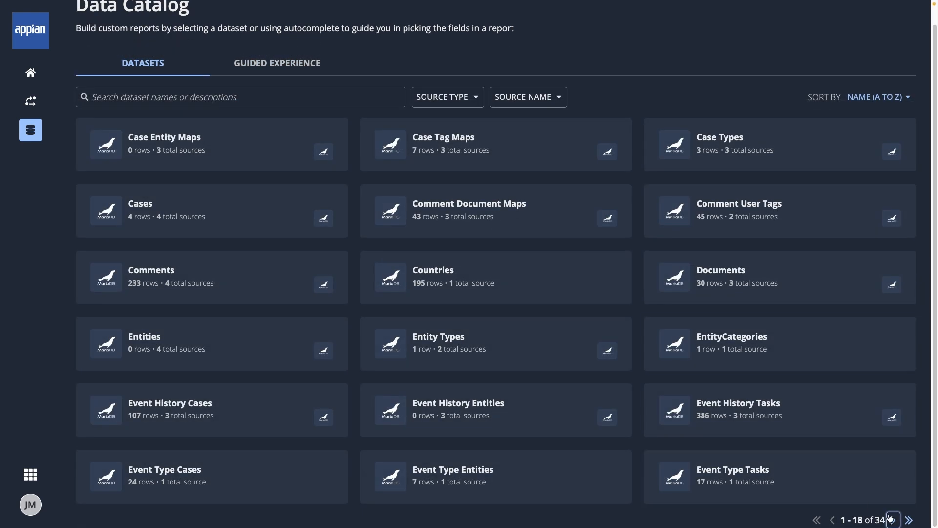
click(894, 519)
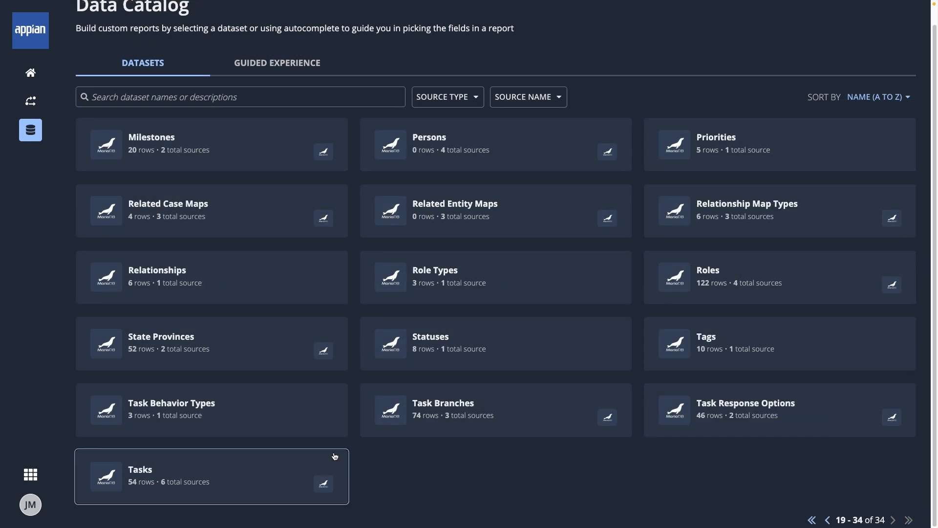
Create a Tasks report adding Description, Due On and Status Label columns to the grid
click(247, 466)
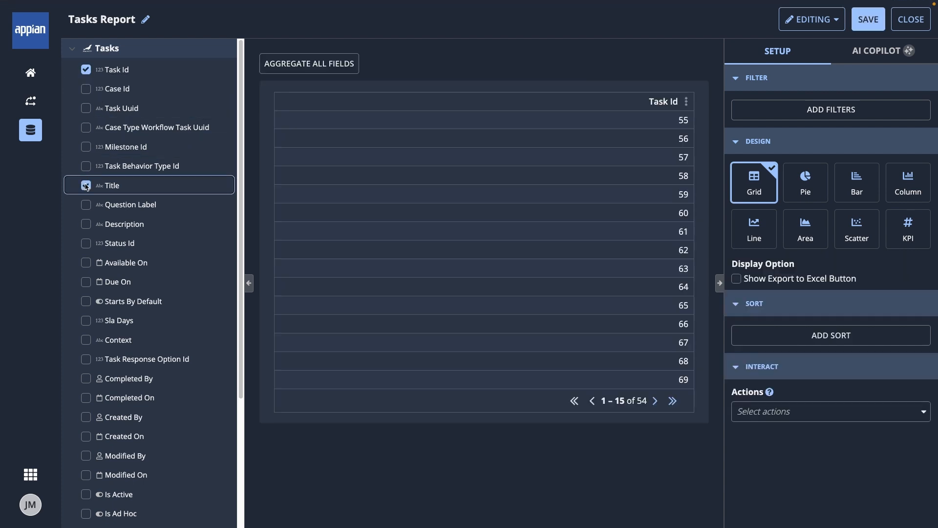
click(86, 224)
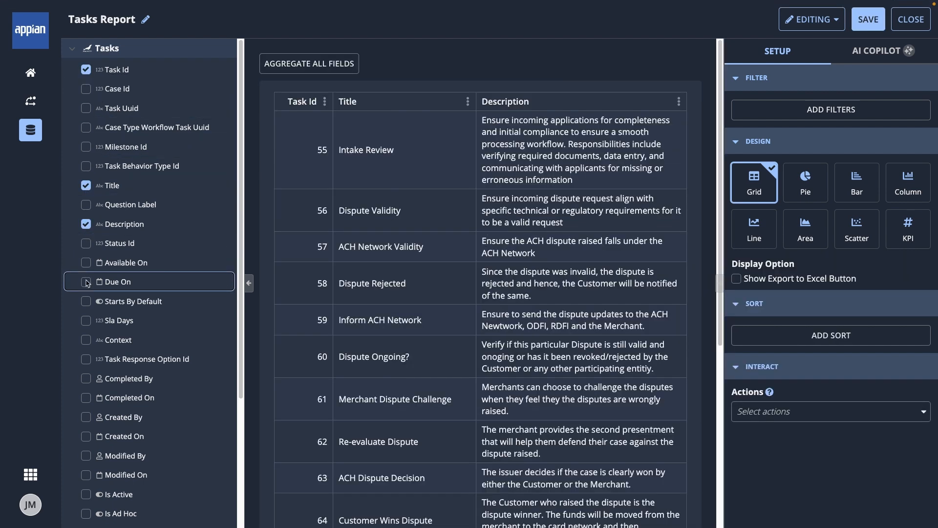
click(86, 282)
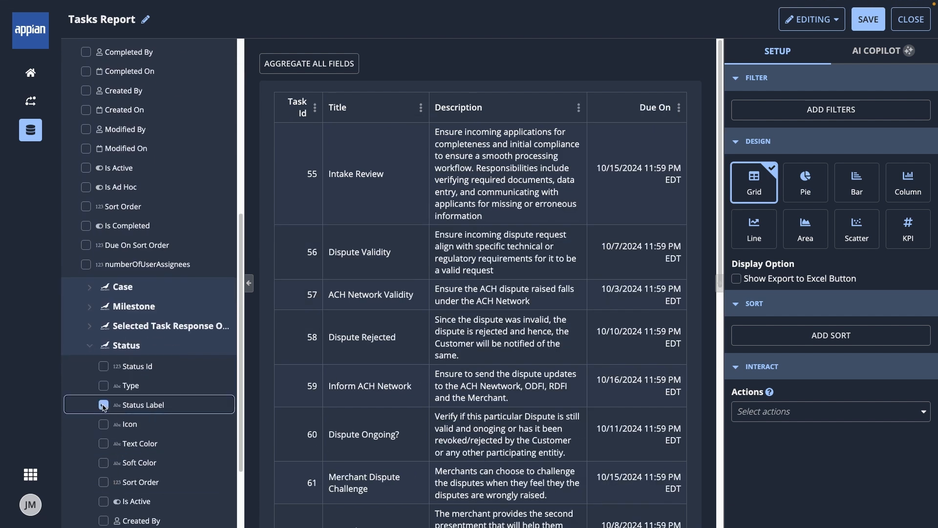
click(103, 404)
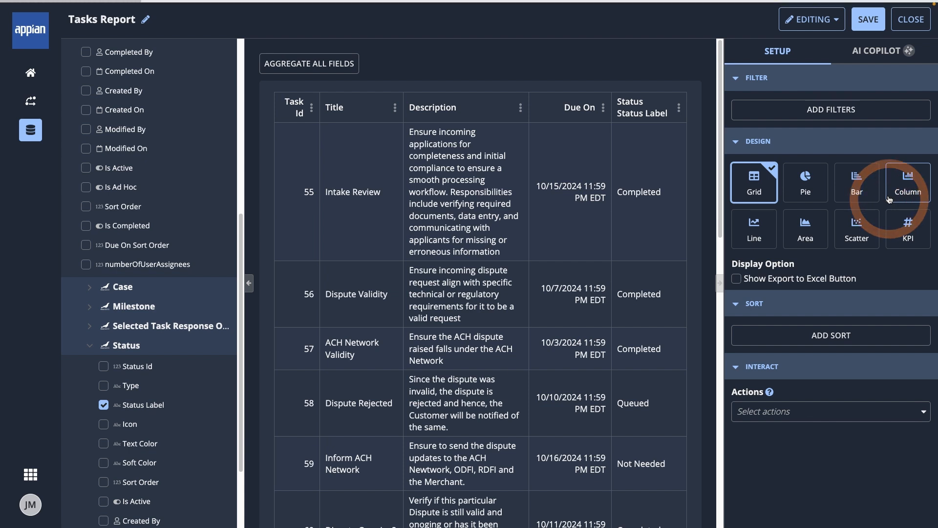
Make it a column chart by Status Label, with download button and Classic palette
click(907, 182)
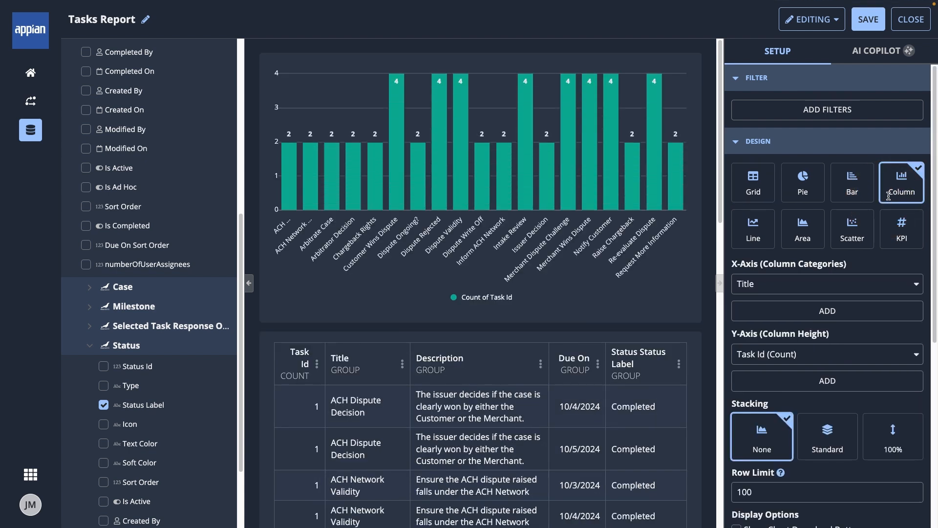
click(827, 284)
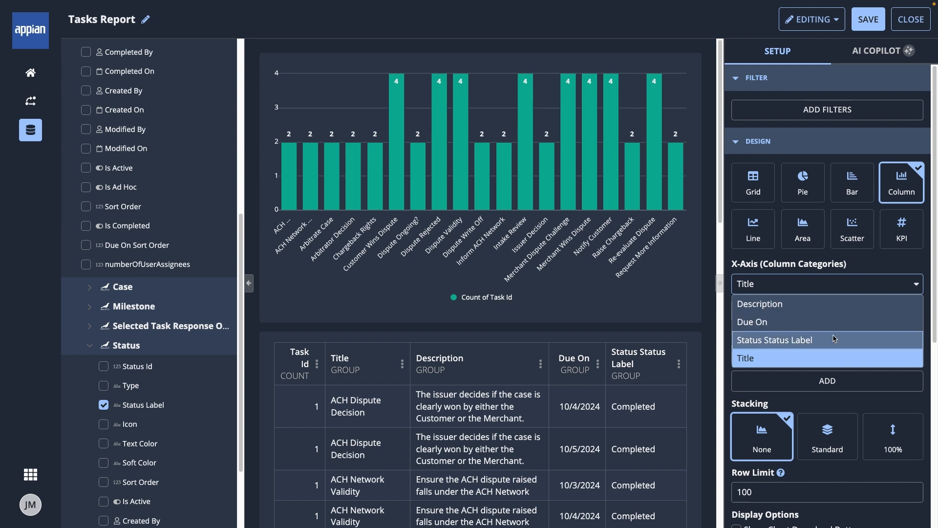
click(775, 340)
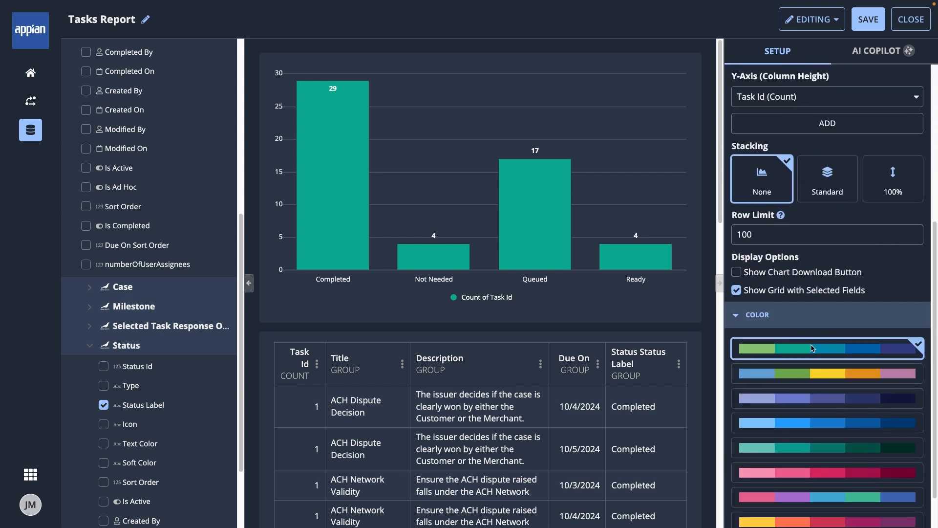
click(736, 273)
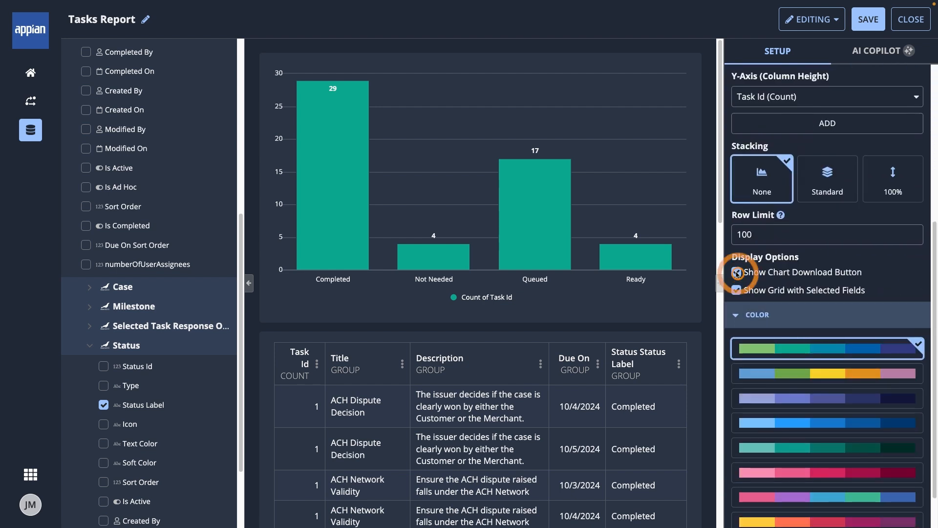
click(736, 272)
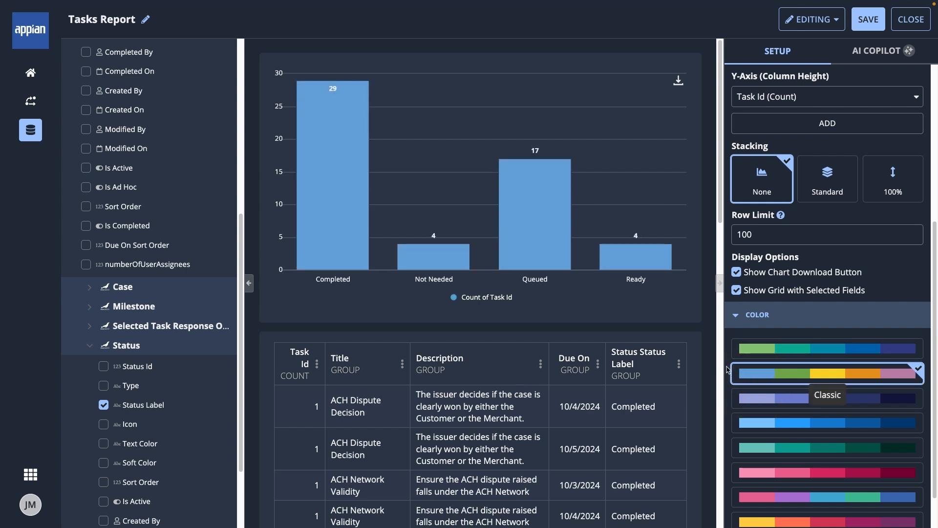
mouse_move(264, 326)
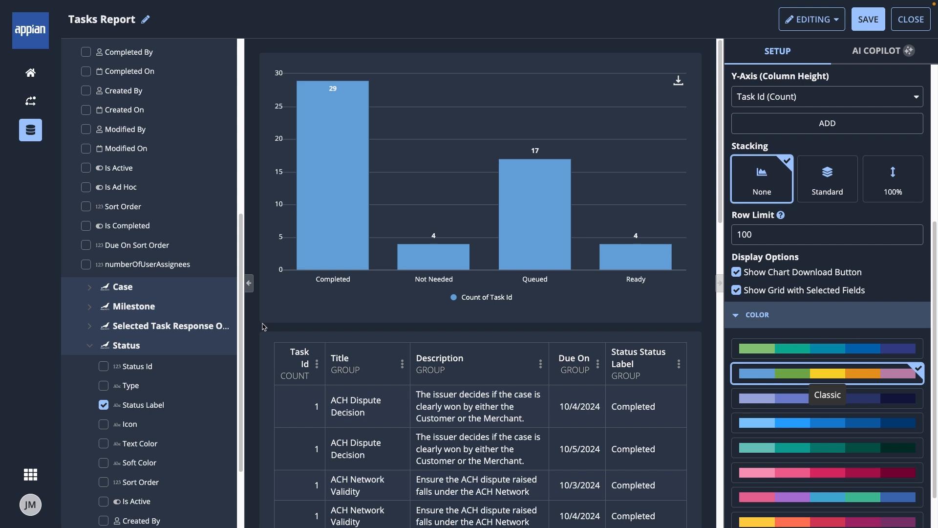
mouse_move(293, 333)
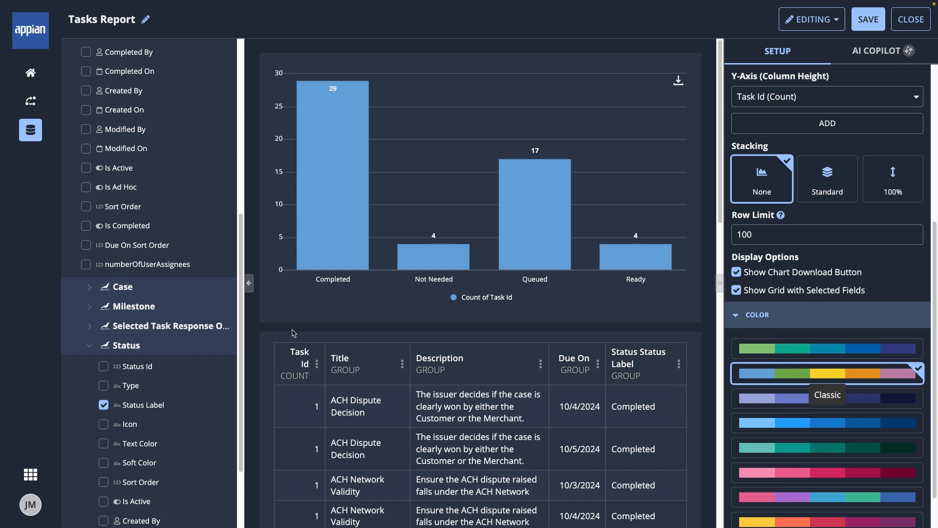
Sort the Task Id counts largest to smallest from its column menu
click(316, 363)
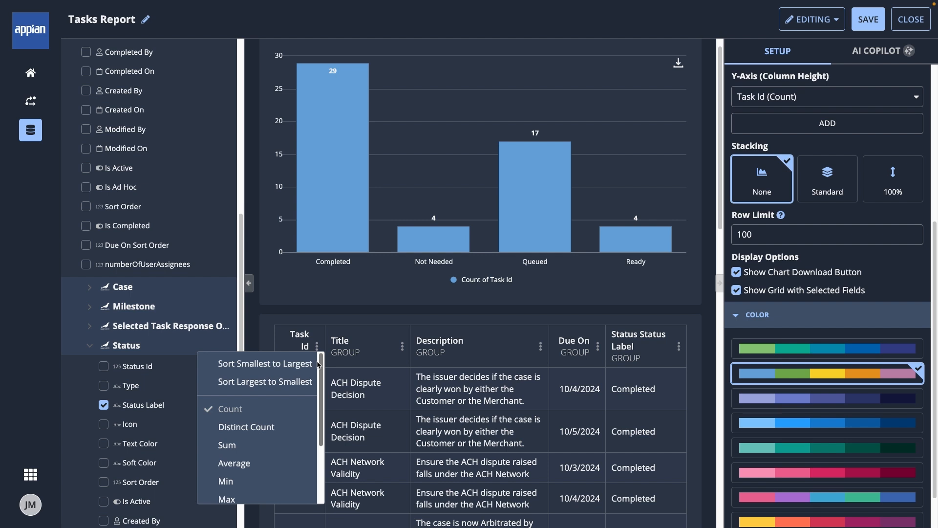
mouse_move(264, 382)
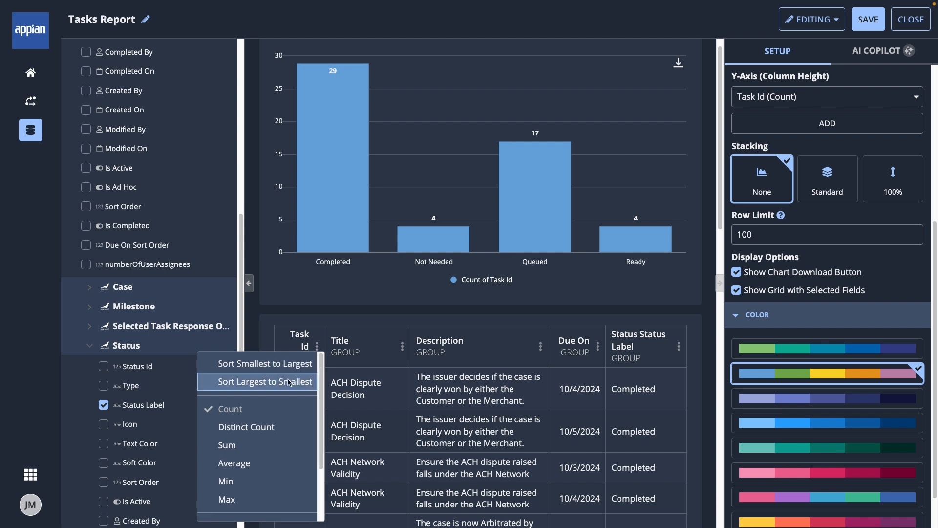
click(228, 409)
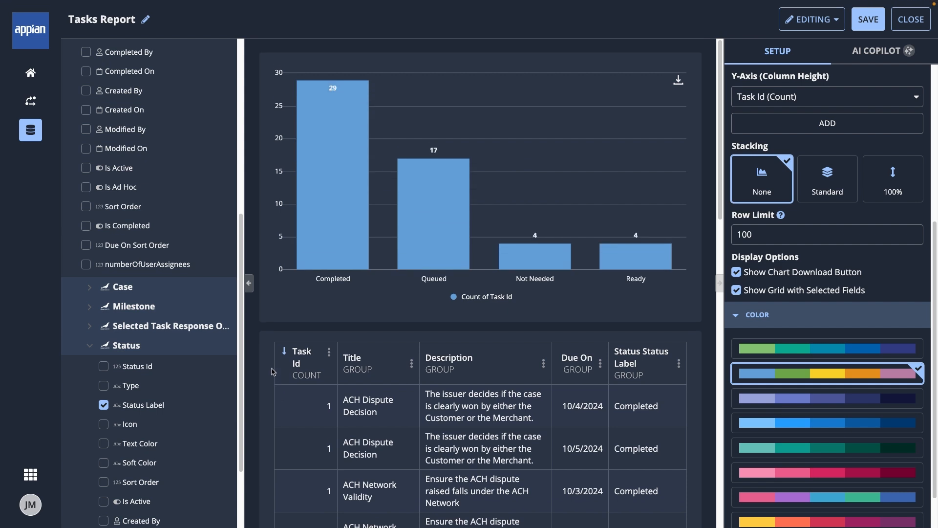
mouse_move(275, 48)
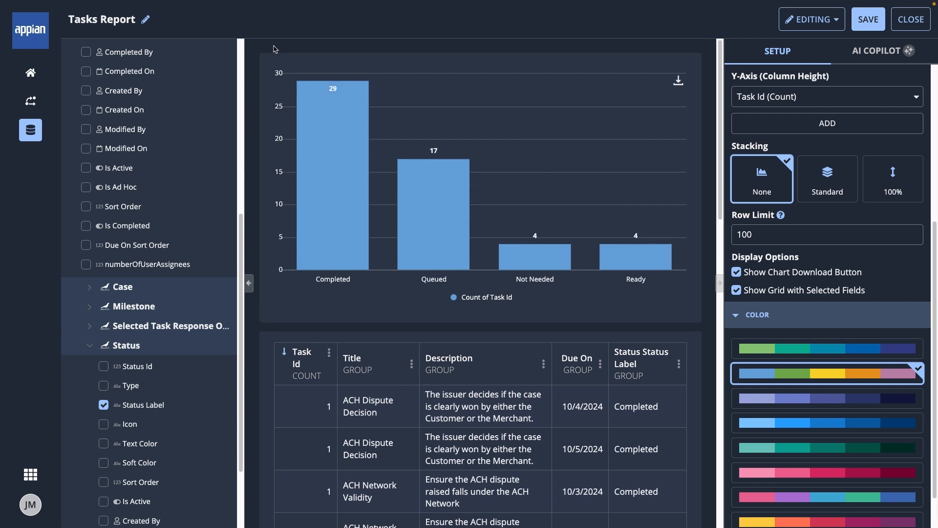
Rename to 'Tasks by Status' with its chart description, save, close, and open its row menu
click(147, 19)
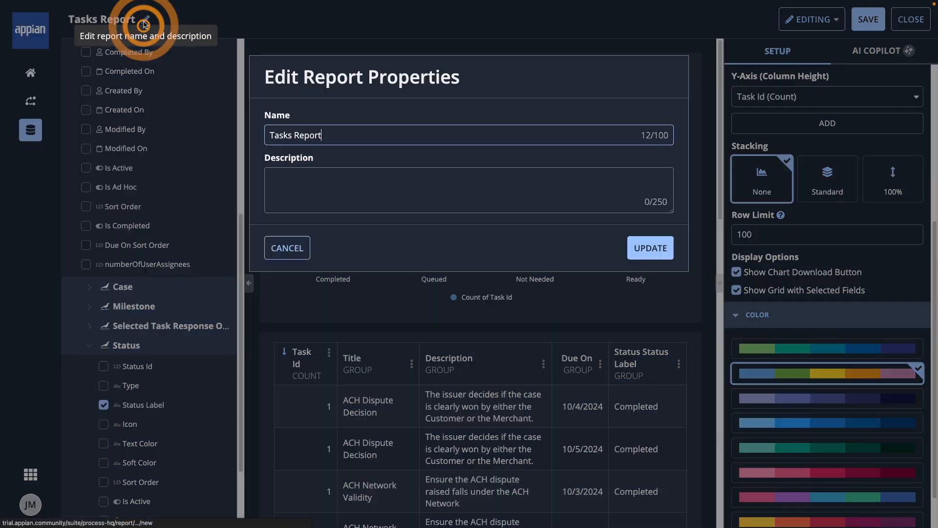
text(Column chart showing the number of tasks by each task status)
text(by Status)
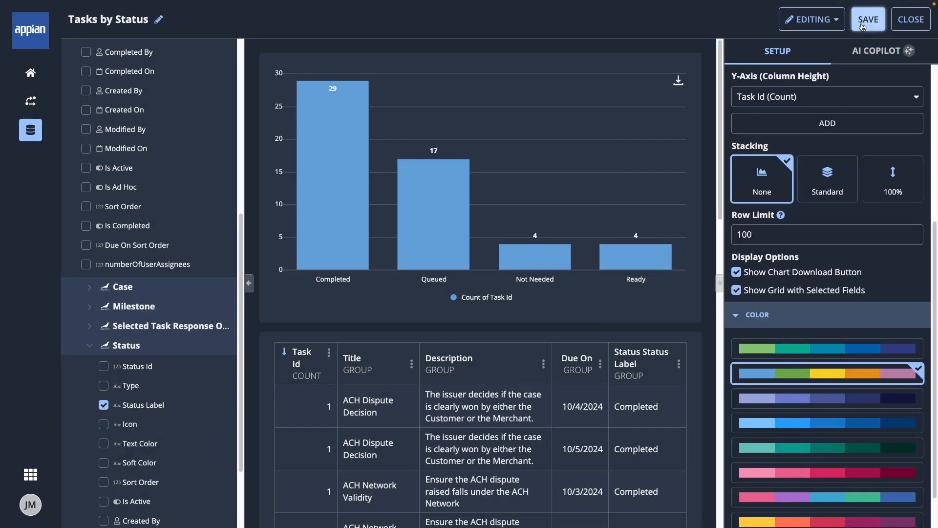
click(869, 19)
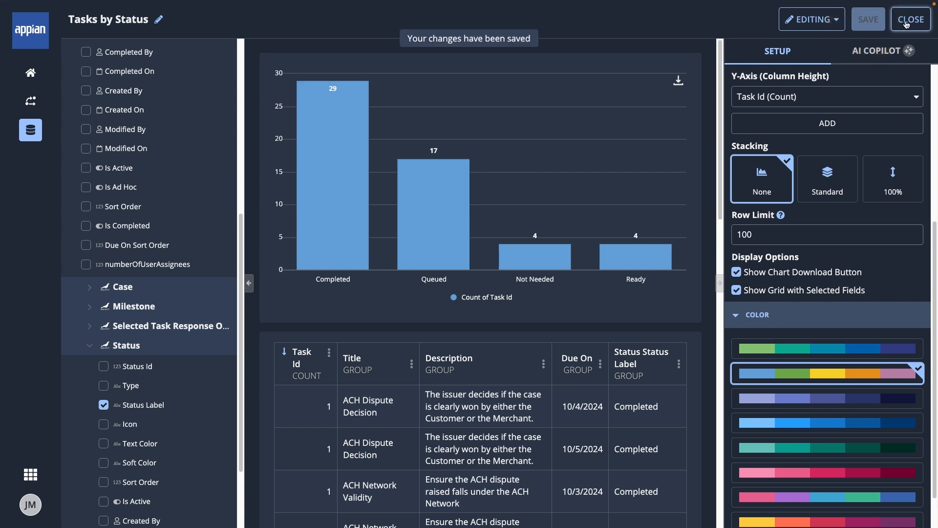
click(911, 19)
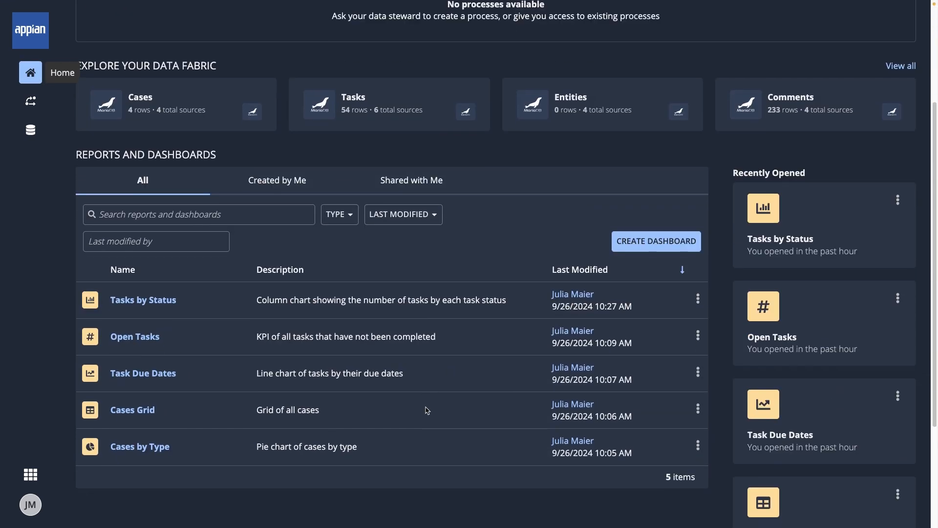
click(697, 298)
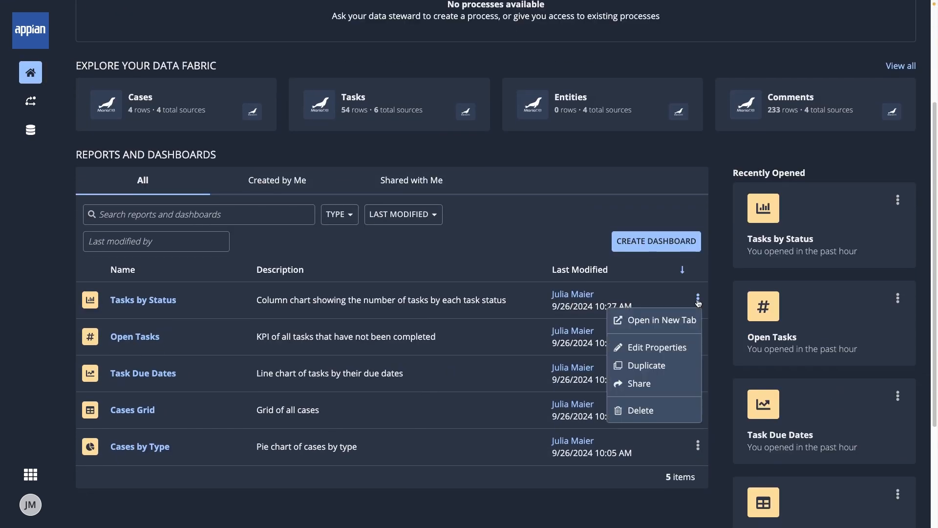